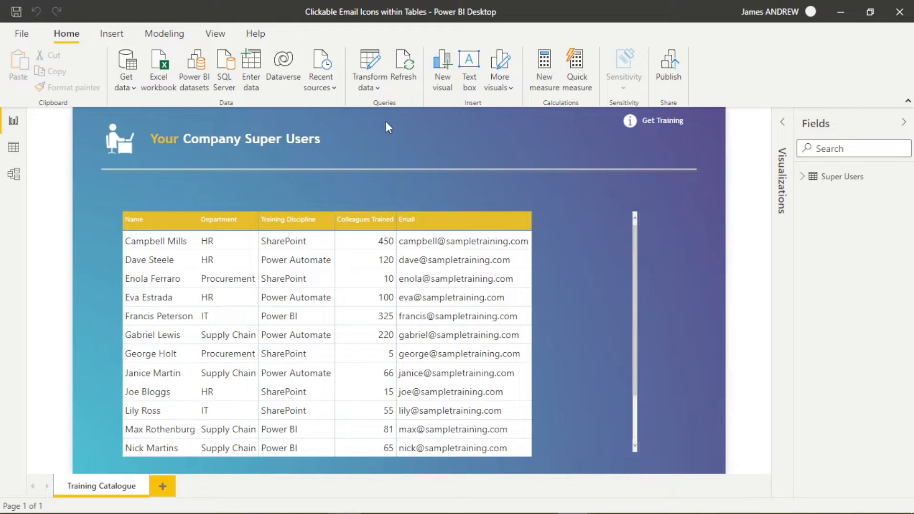
pyautogui.moveTo(182, 196)
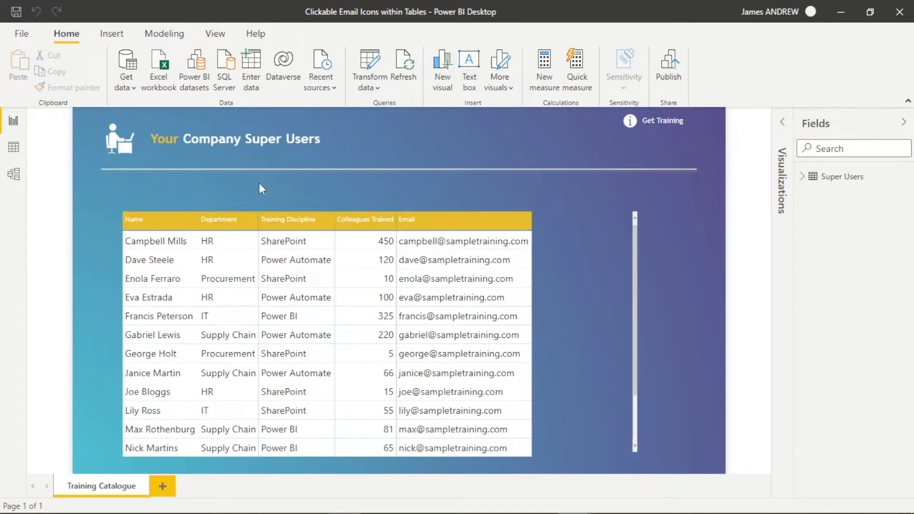
pyautogui.moveTo(688, 195)
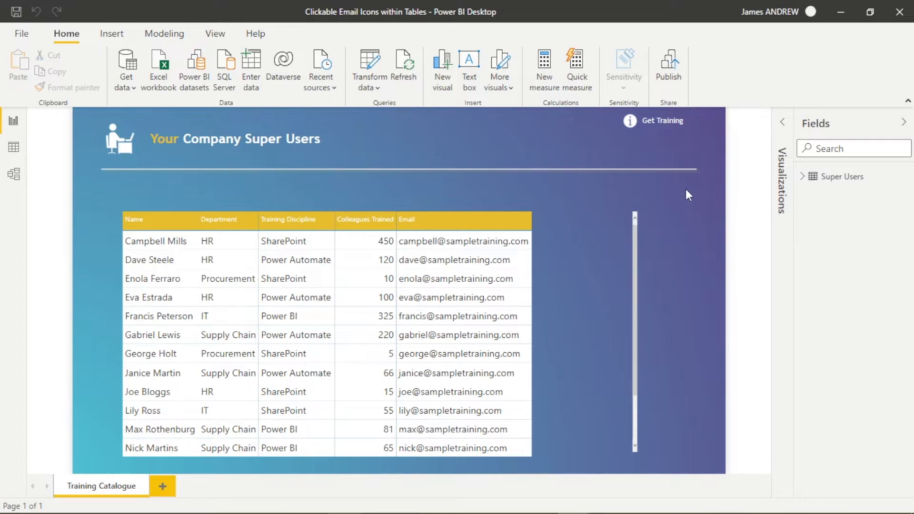
pyautogui.moveTo(678, 266)
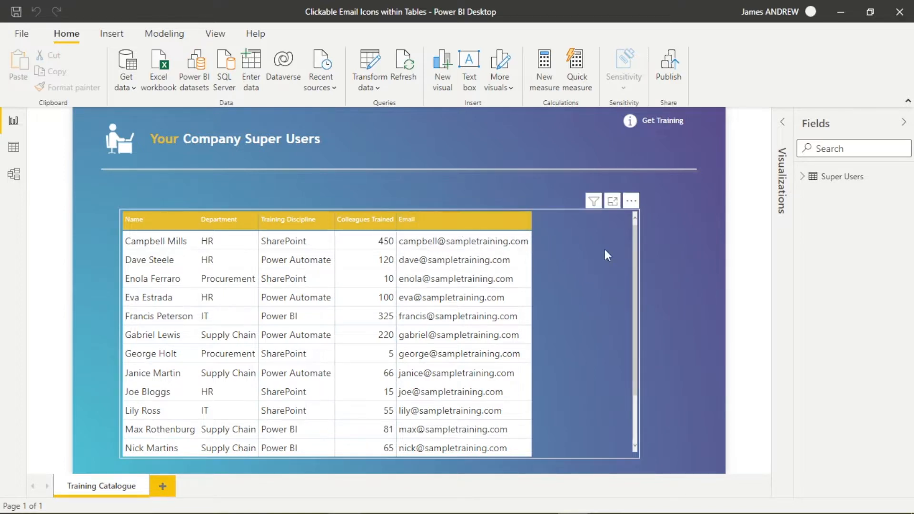
# Select the Super Users table visual before adding a calculated column
pyautogui.click(806, 176)
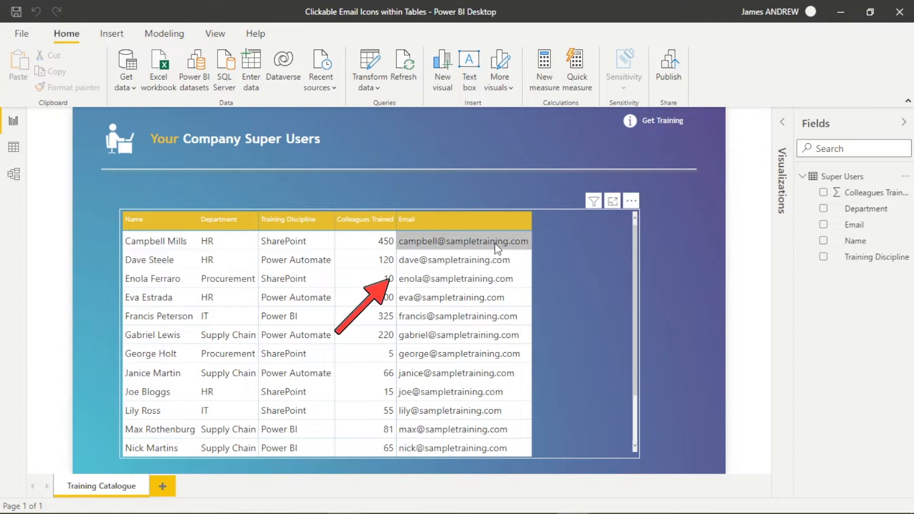
pyautogui.moveTo(569, 276)
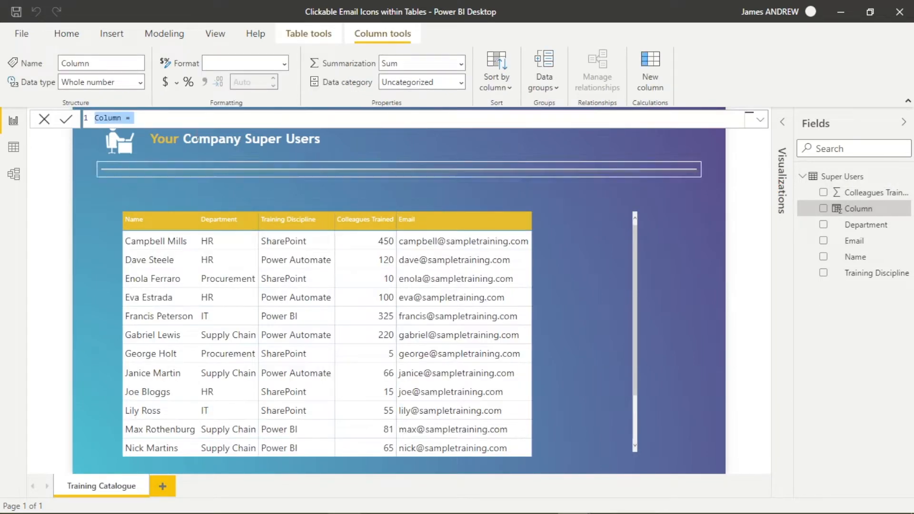
# Rename the column to Contact Super User, begin CONCATENATE(, and delete the temporary comment
pyautogui.click(122, 118)
pyautogui.write('C')
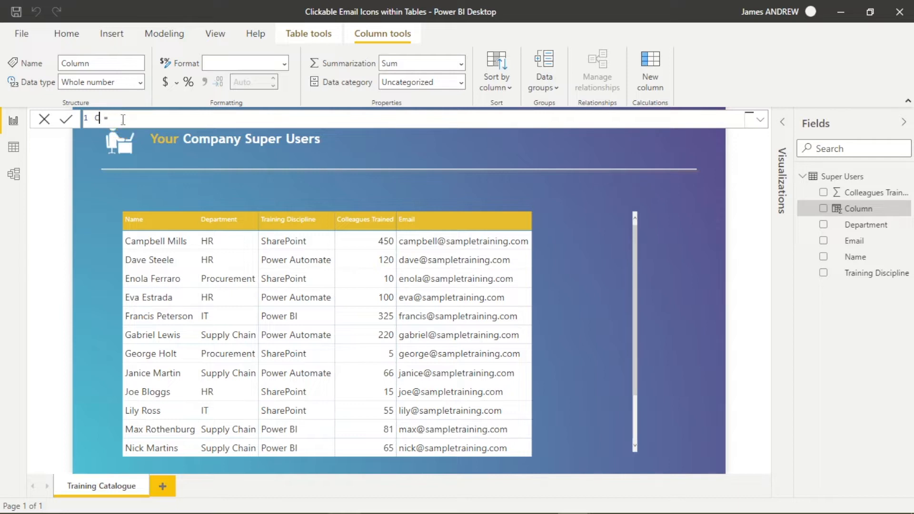
pyautogui.write('ontact Super User')
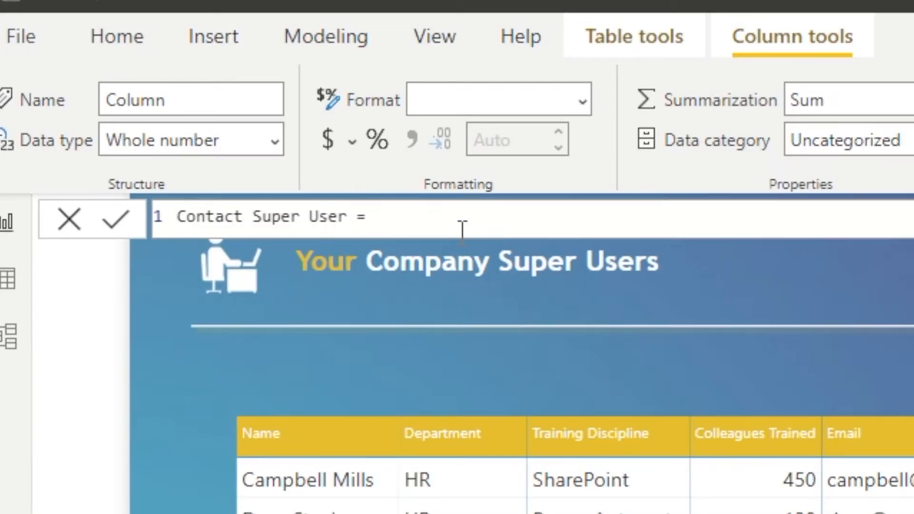
pyautogui.write('Co')
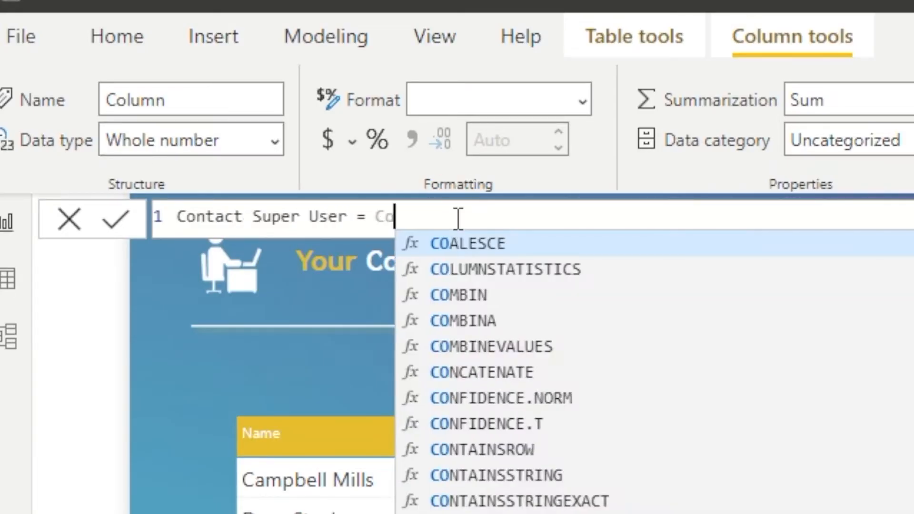
pyautogui.write('ncatenate')
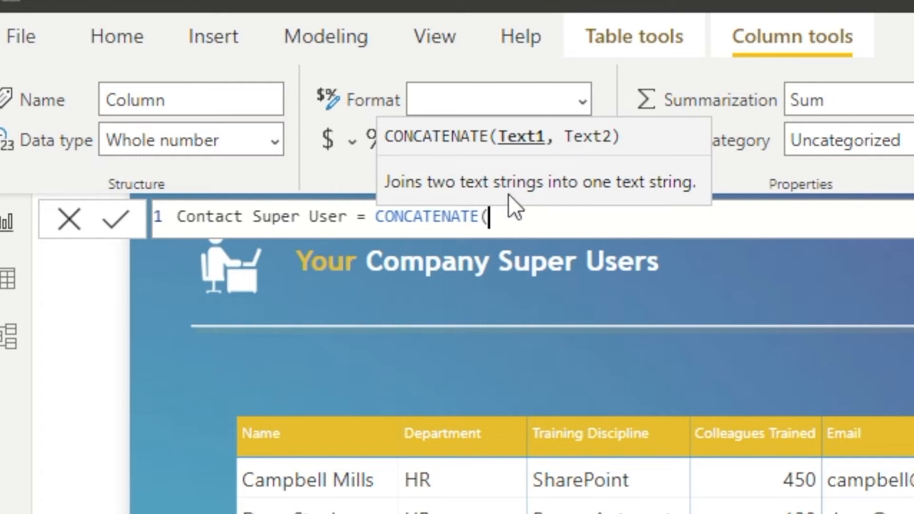
pyautogui.moveTo(510, 214)
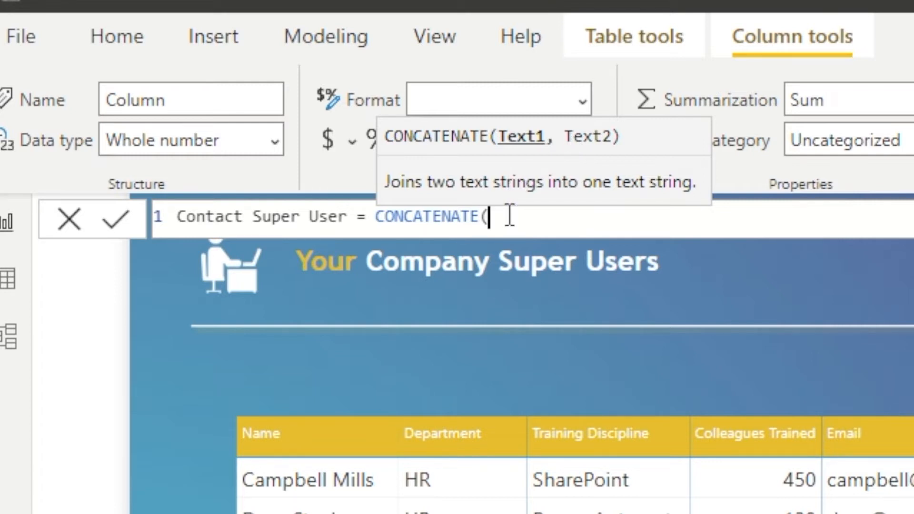
pyautogui.write('//')
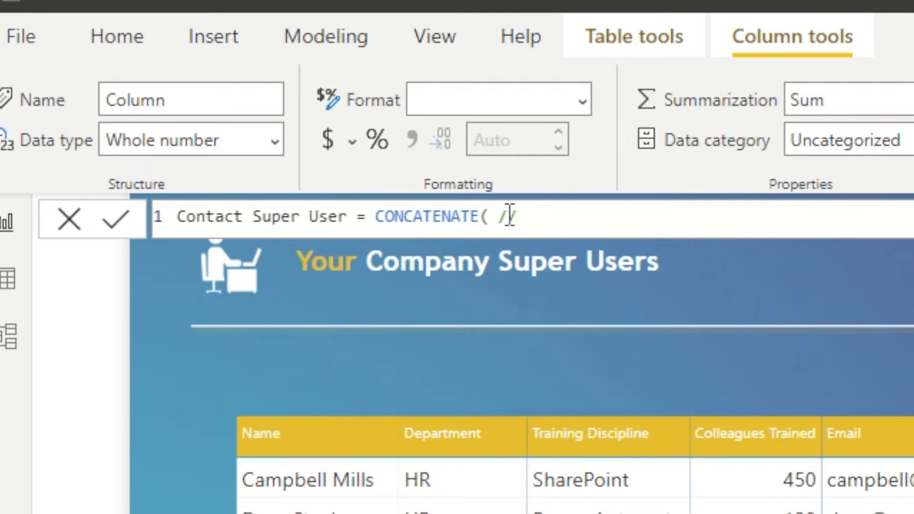
pyautogui.write('JOins tw')
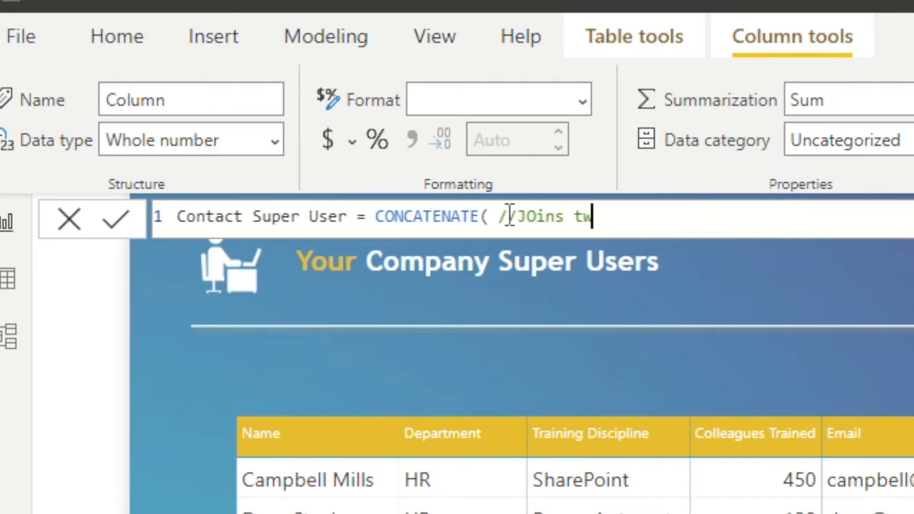
pyautogui.write('o text str')
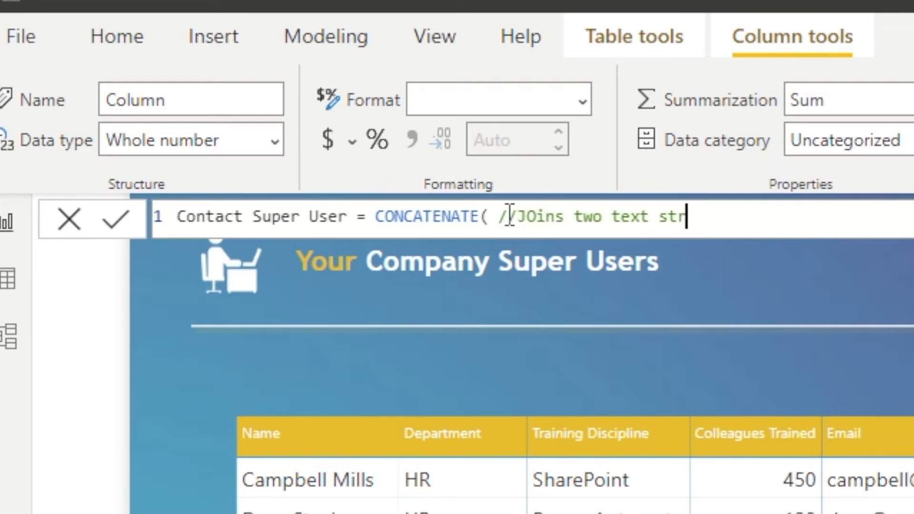
pyautogui.write('ings')
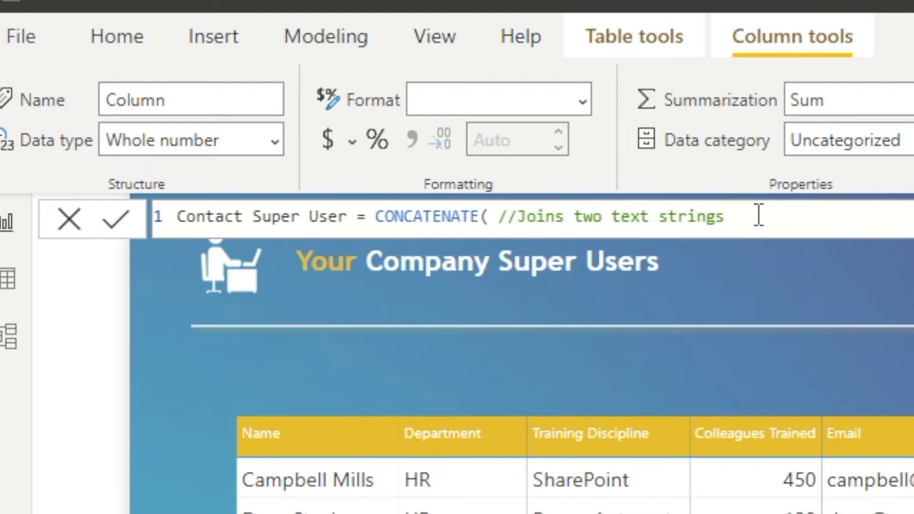
pyautogui.doubleClick(691, 217)
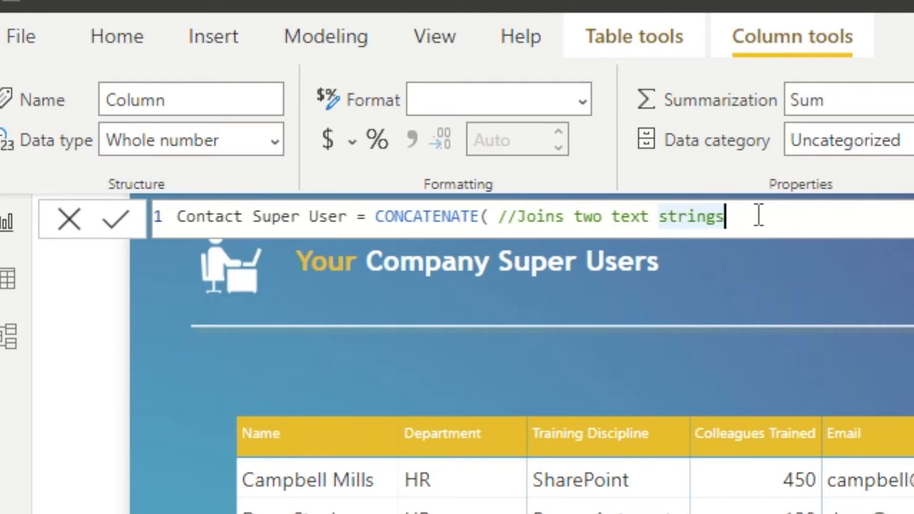
pyautogui.press('Backspace')
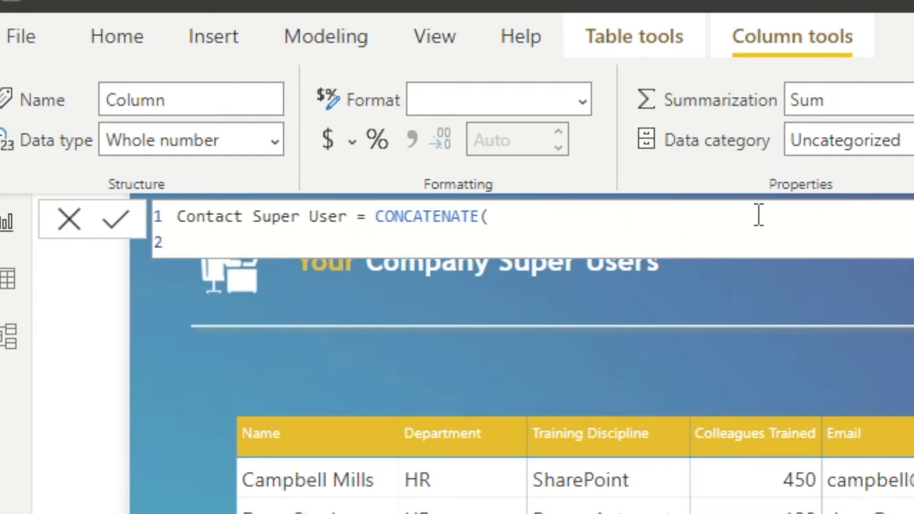
# Complete CONCATENATE with "mailto:" and 'Super Users'[Email], then commit the formula
pyautogui.write('"')
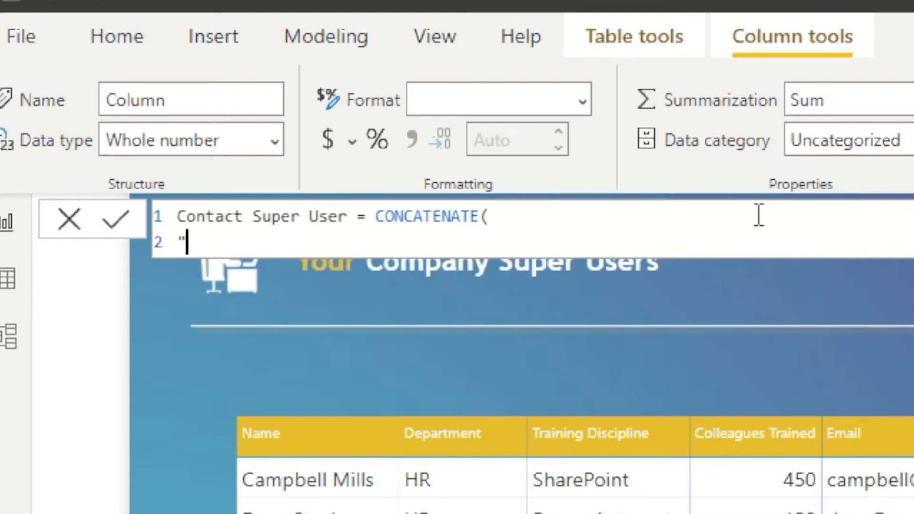
pyautogui.write('mailto:')
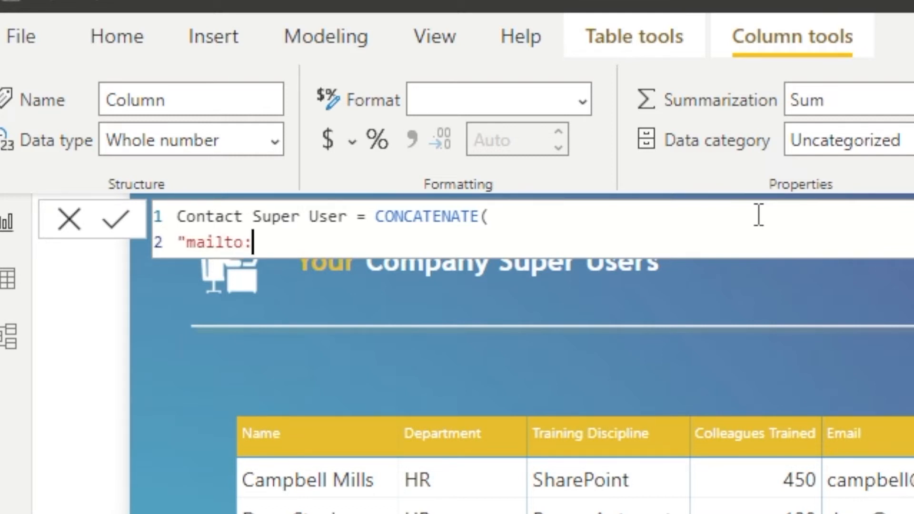
pyautogui.write('"')
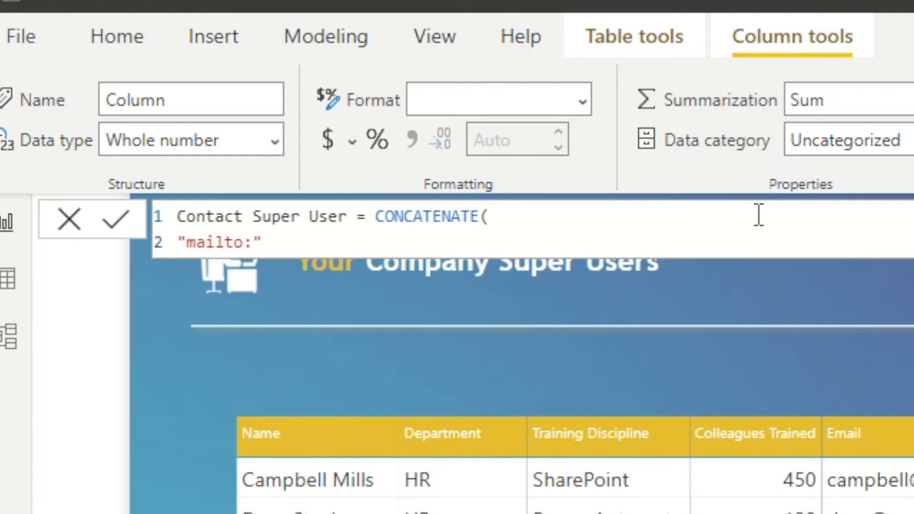
pyautogui.write(',')
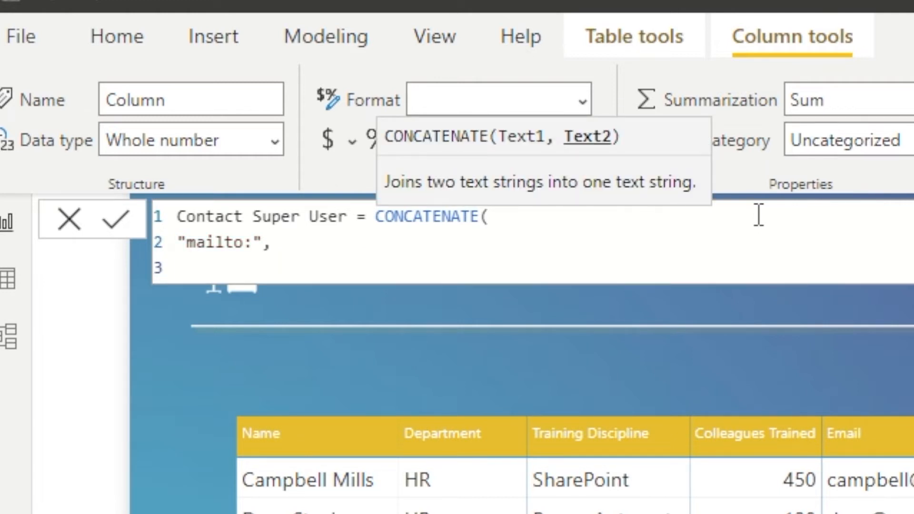
pyautogui.write('em')
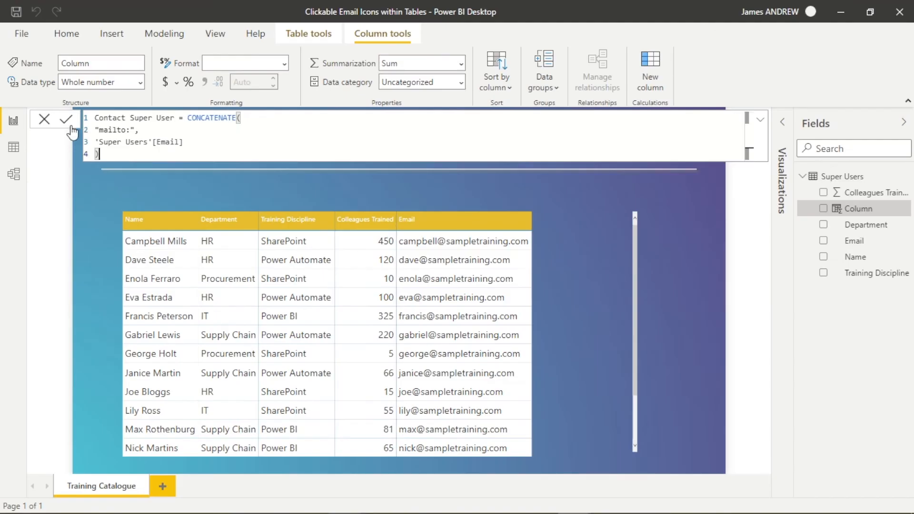
pyautogui.click(65, 119)
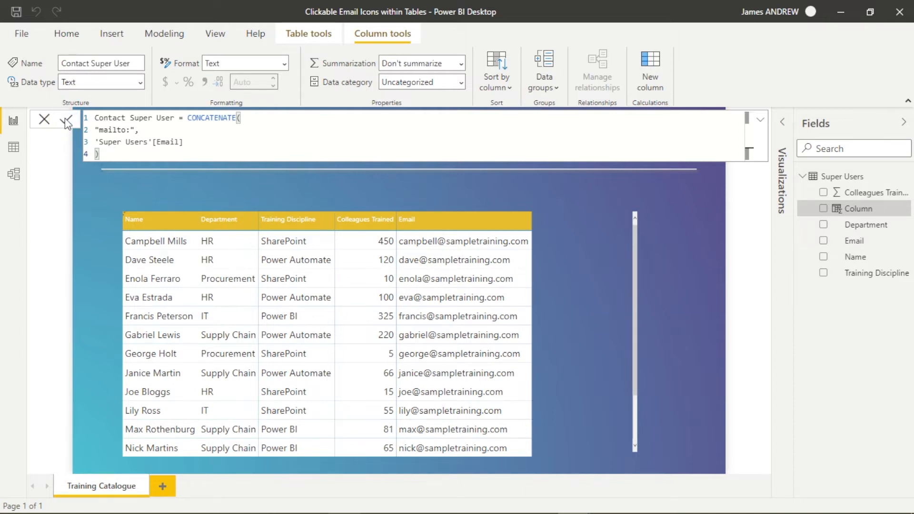
# Drag the Contact Super User field onto the Super Users table visual
pyautogui.click(66, 119)
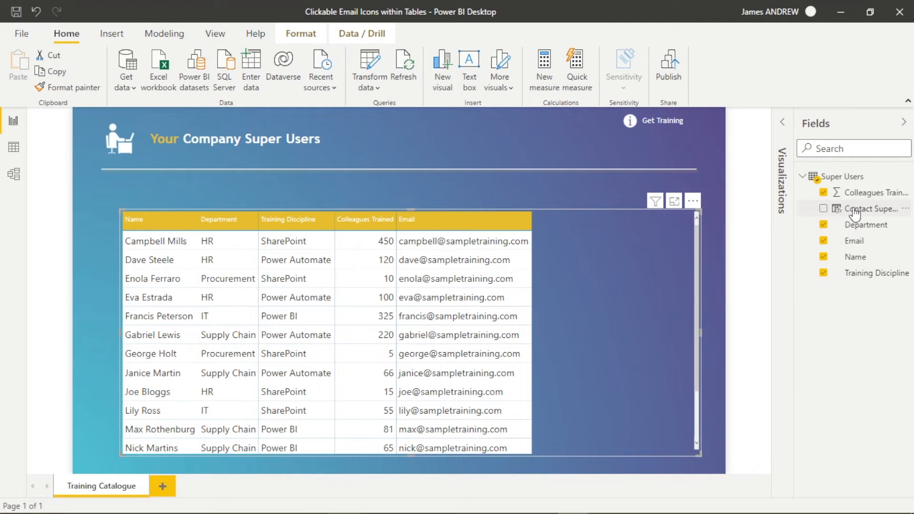
pyautogui.moveTo(868, 208); pyautogui.dragTo(606, 302)
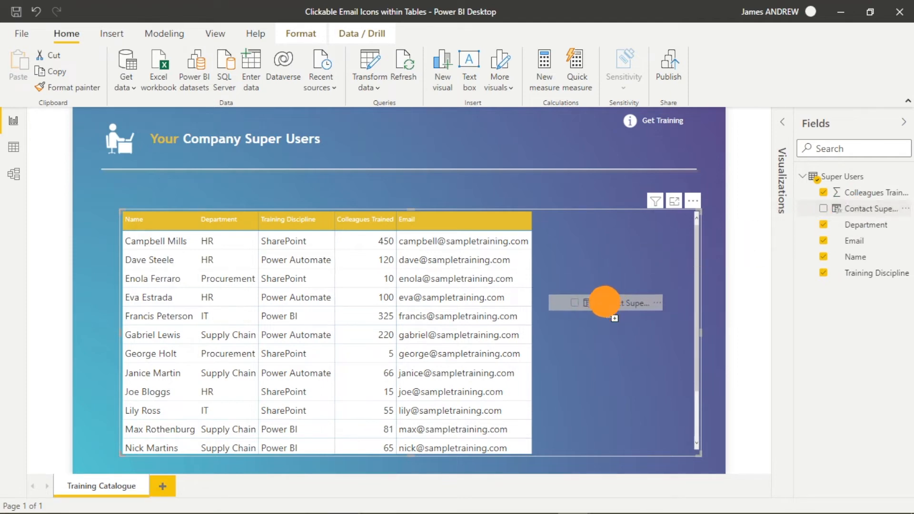
pyautogui.click(823, 208)
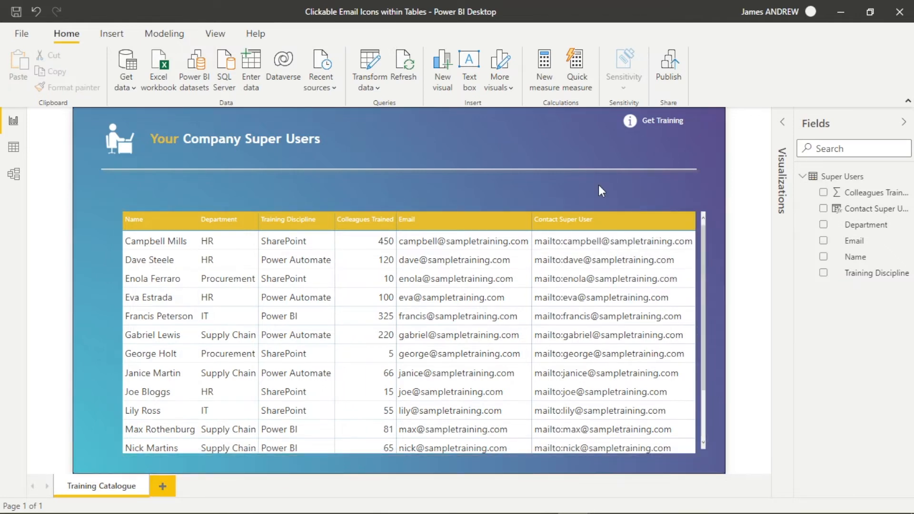
pyautogui.click(462, 241)
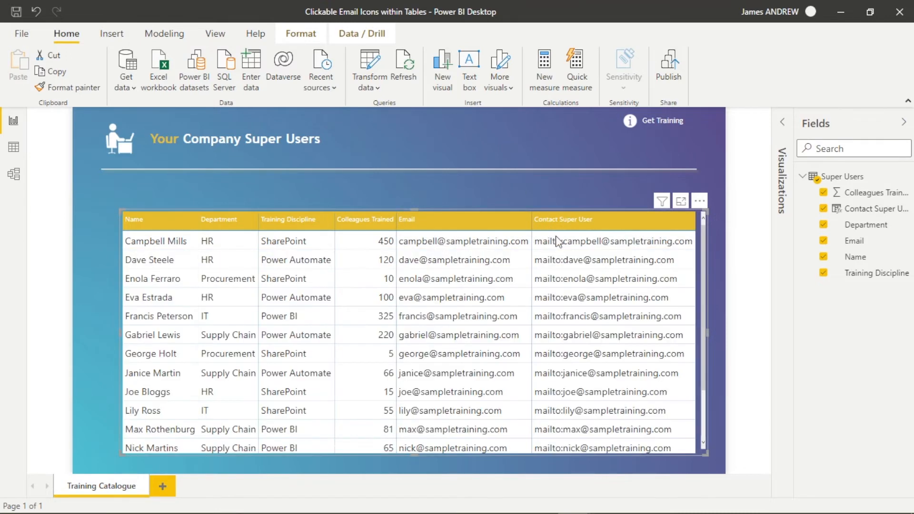
pyautogui.click(608, 297)
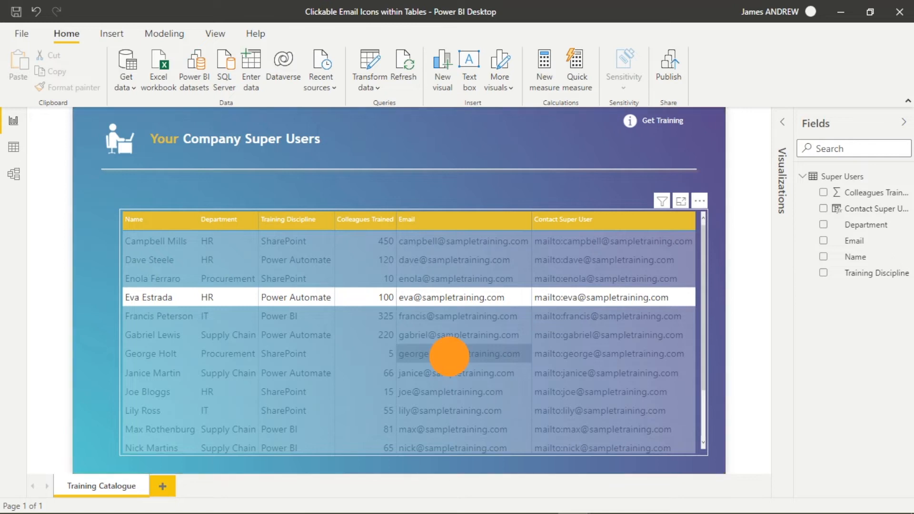
pyautogui.click(460, 353)
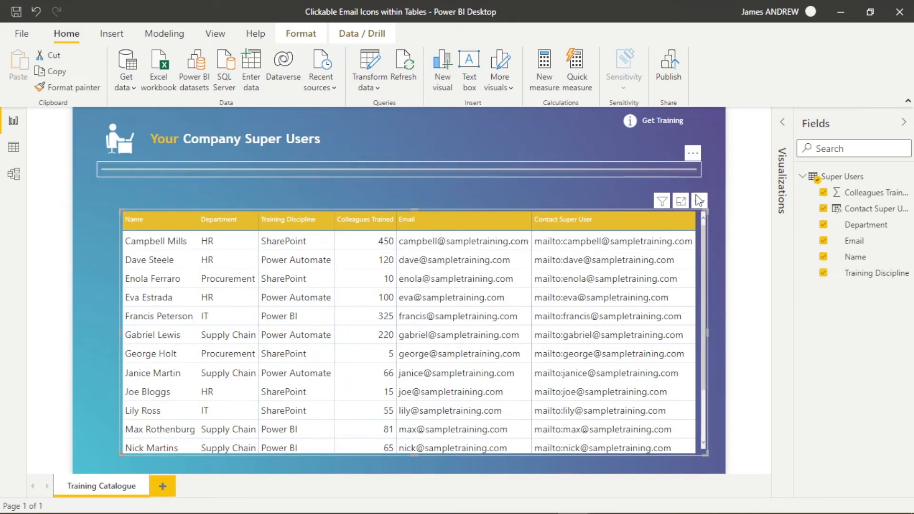
pyautogui.click(872, 208)
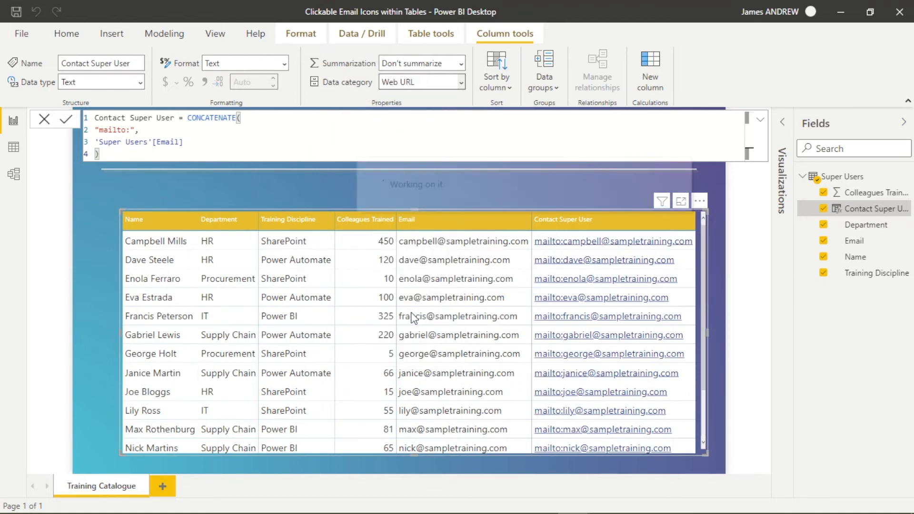
# Test the first super user's mailto link, cancelling the mail application prompt
pyautogui.click(419, 81)
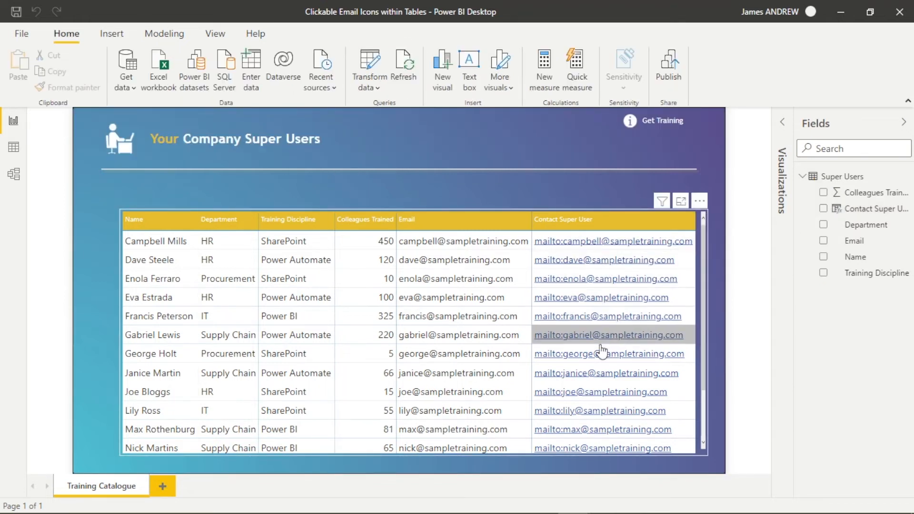
pyautogui.moveTo(590, 248)
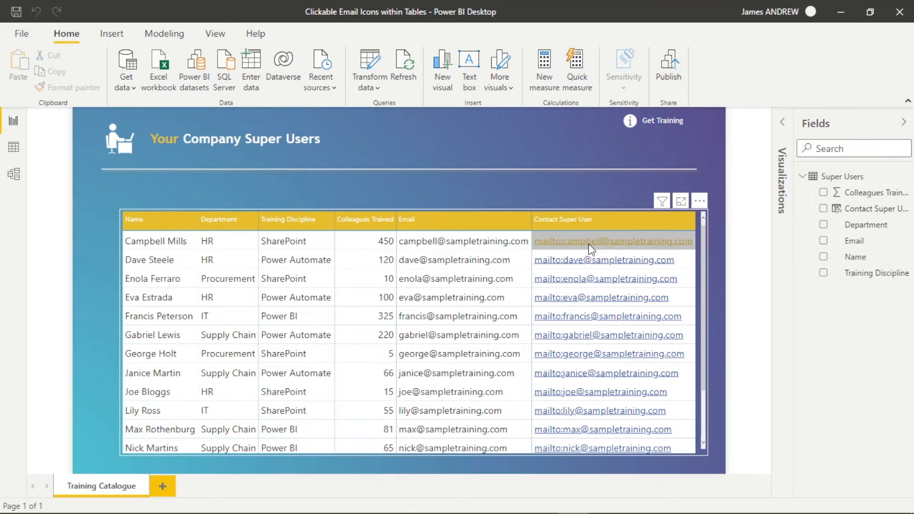
pyautogui.click(613, 241)
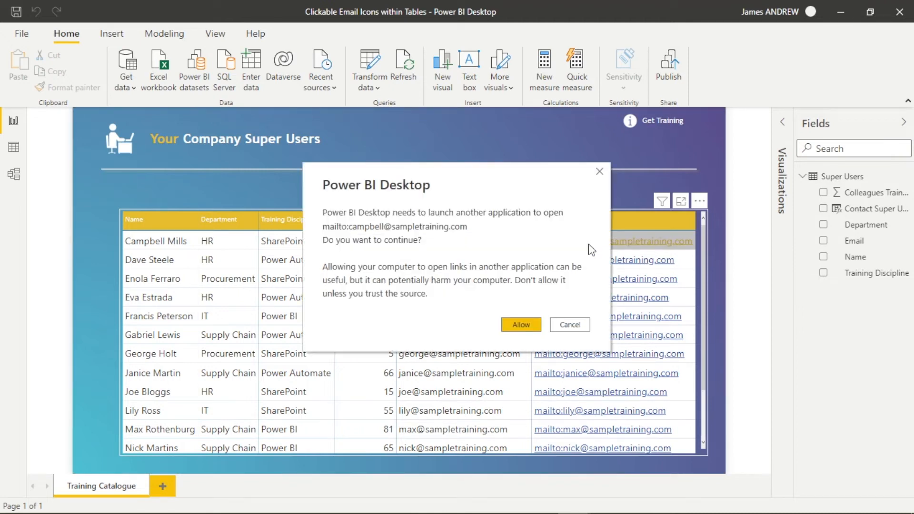
pyautogui.click(599, 171)
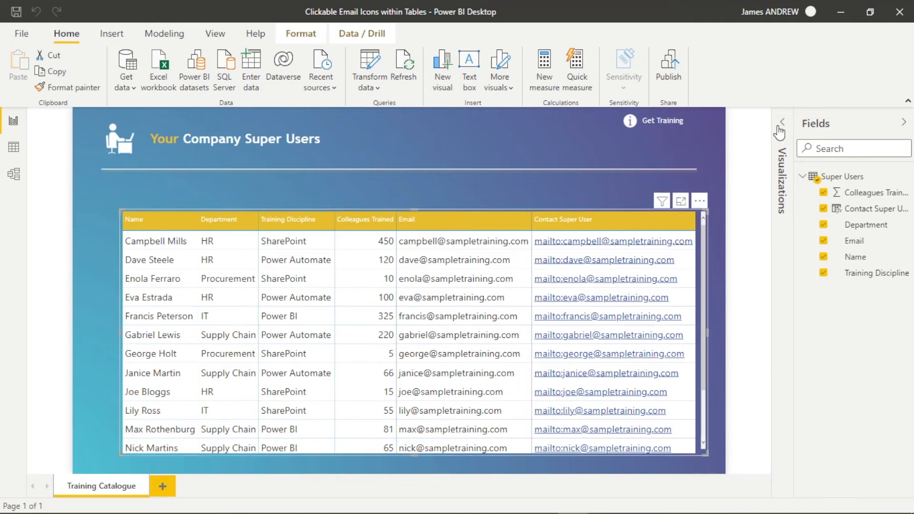
# Turn on the table's Values URL icon format option, found by searching 'url'
pyautogui.click(779, 130)
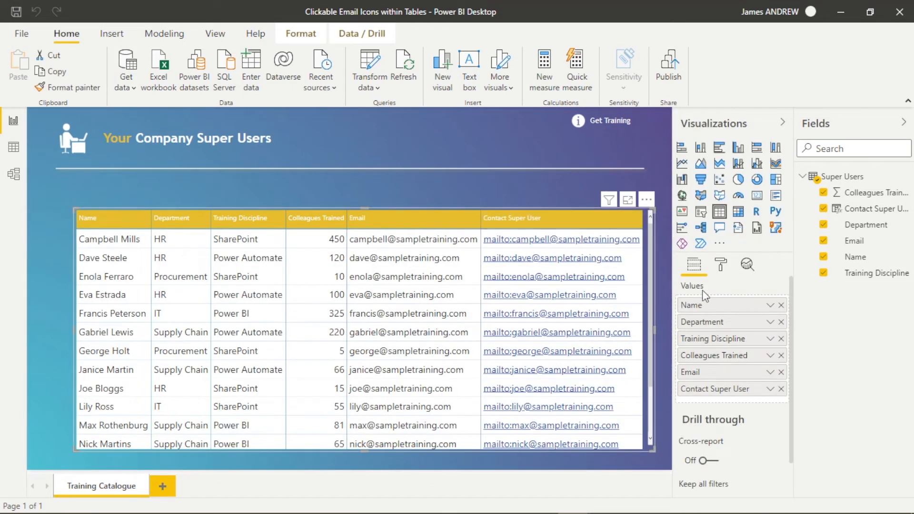
pyautogui.click(720, 264)
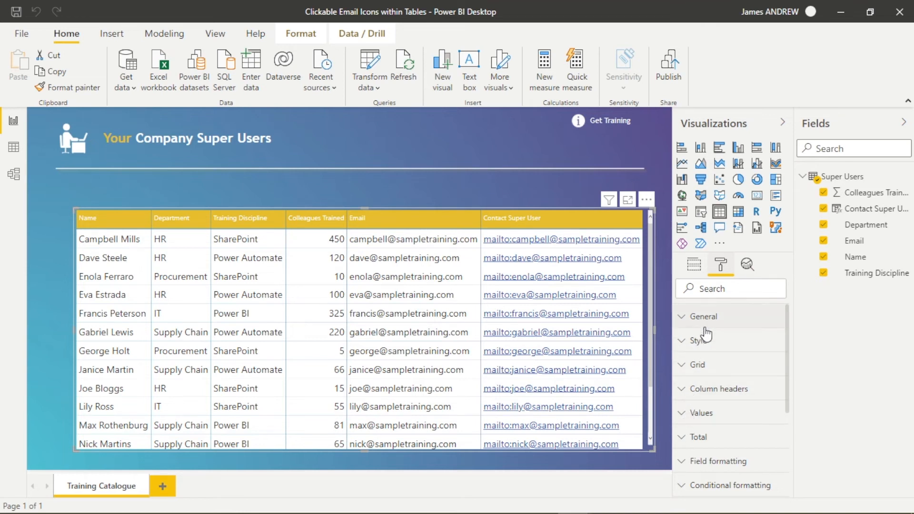
pyautogui.write('url')
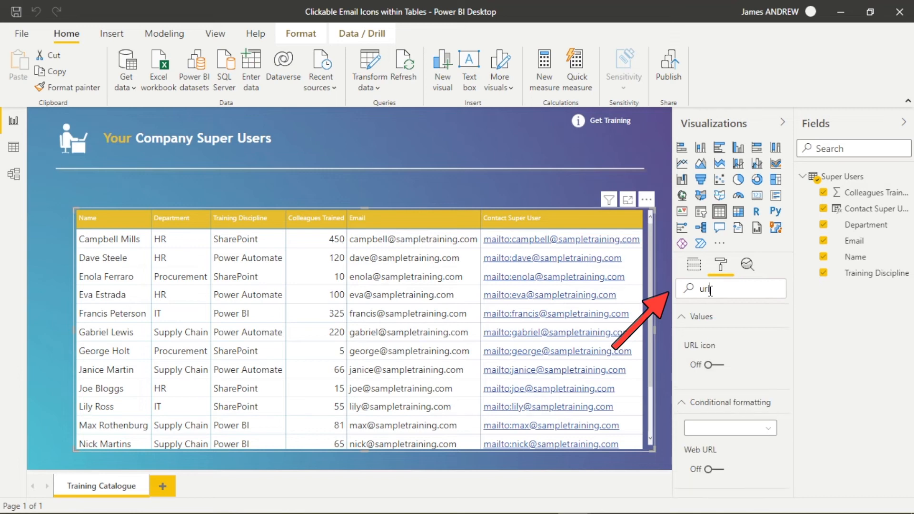
pyautogui.click(729, 428)
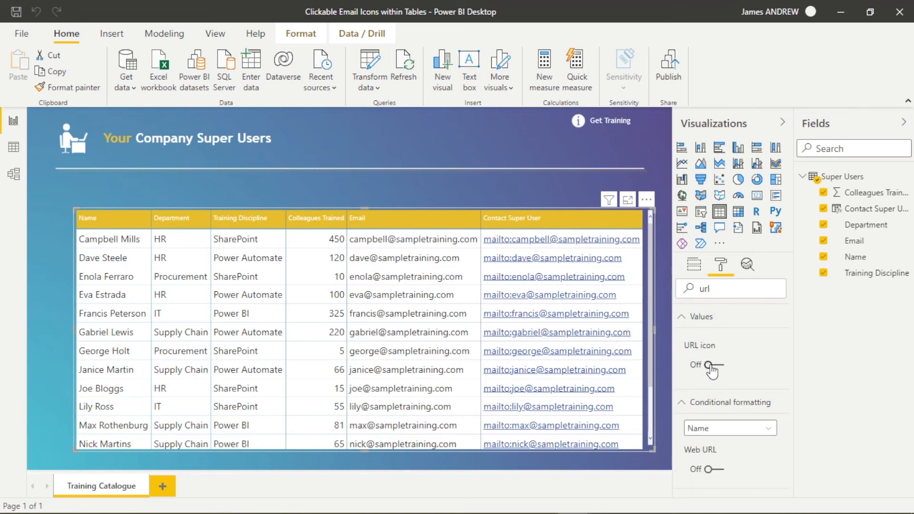
pyautogui.click(706, 364)
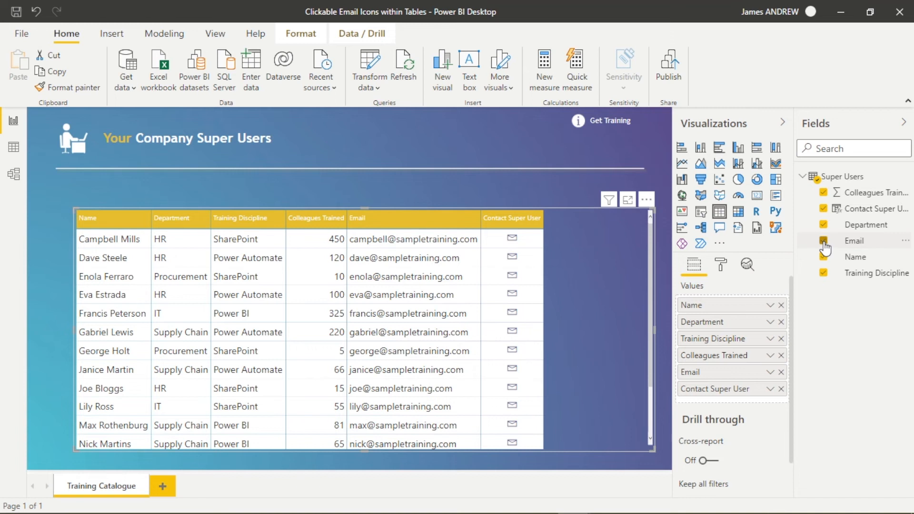
# Remove the Email field from the table and test the first envelope icon link
pyautogui.click(824, 241)
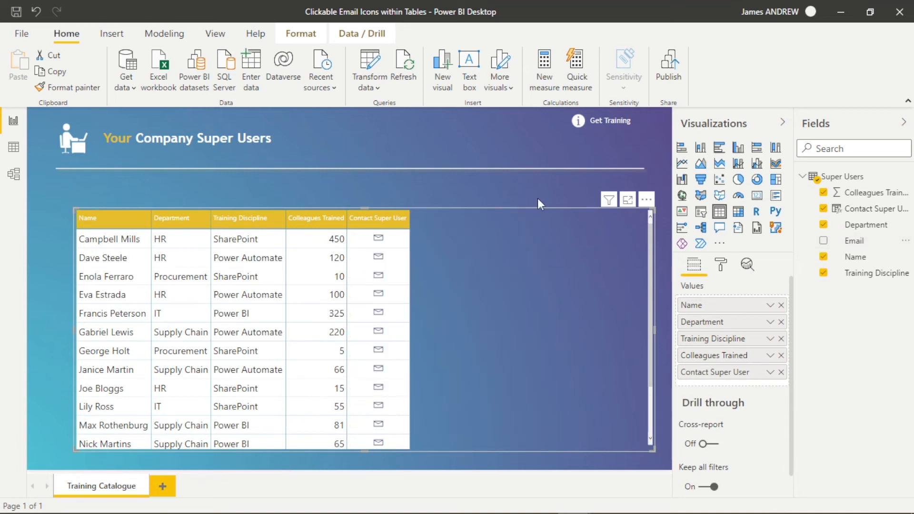
pyautogui.moveTo(653, 213)
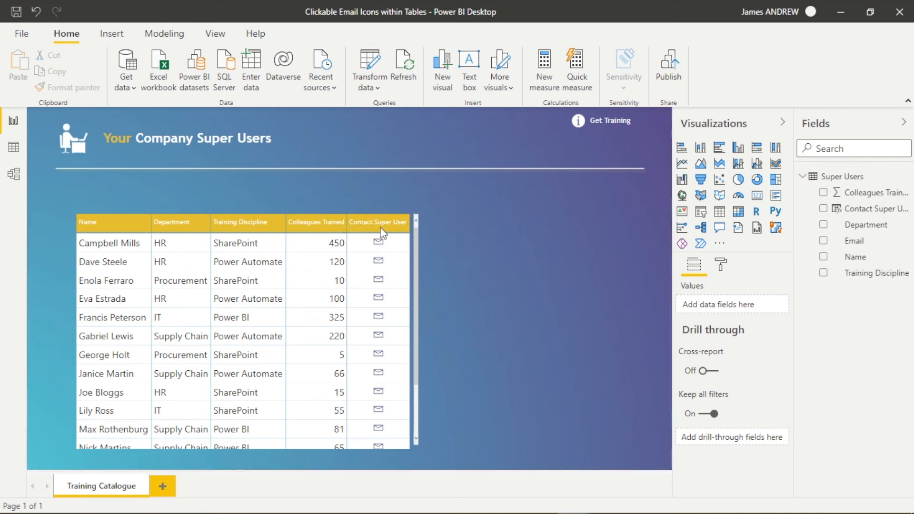
pyautogui.click(376, 242)
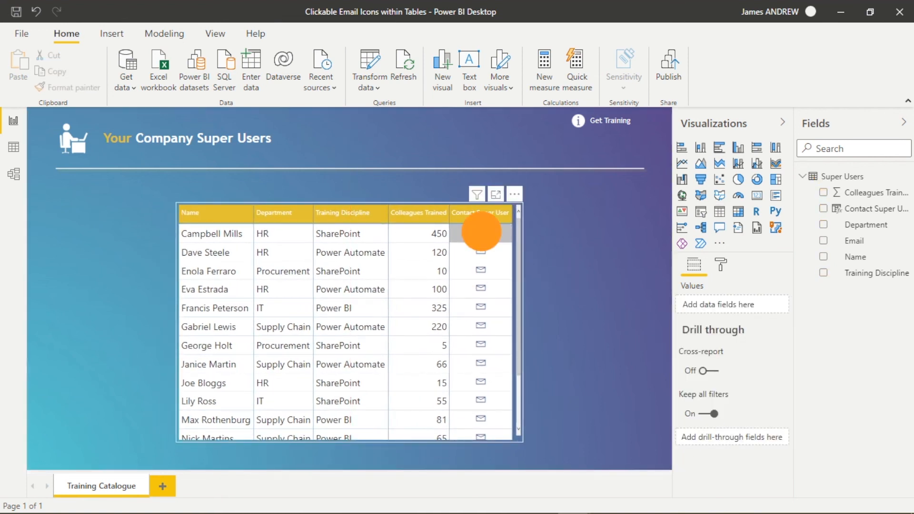
pyautogui.click(480, 234)
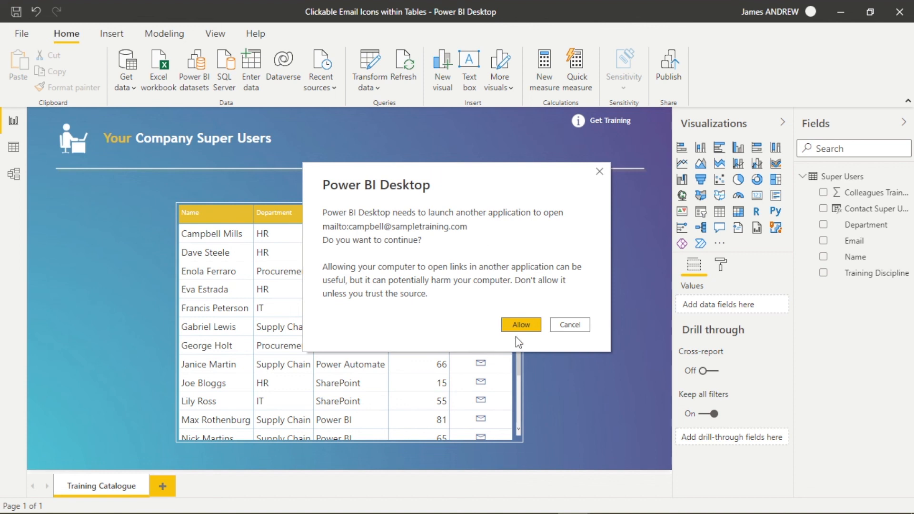